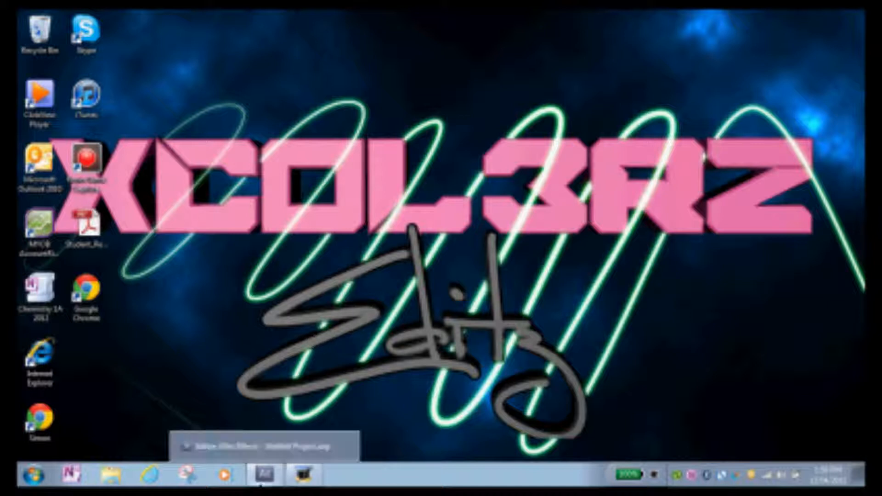
# Restore the After Effects window from the Windows taskbar
pyautogui.click(262, 478)
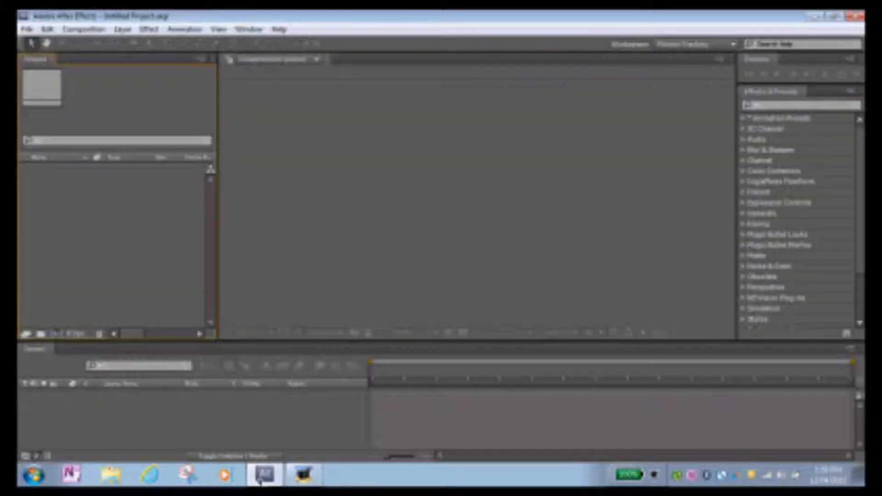
# Create composition Comp 1 with the default settings
pyautogui.click(87, 29)
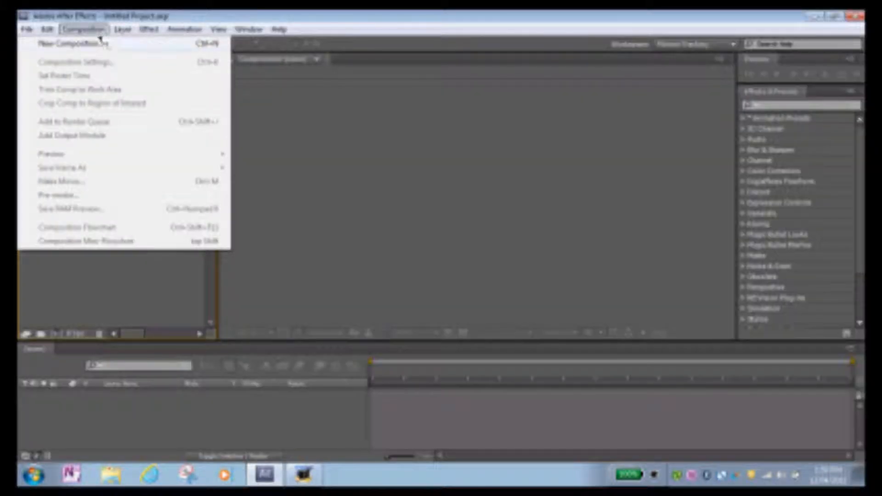
pyautogui.click(66, 43)
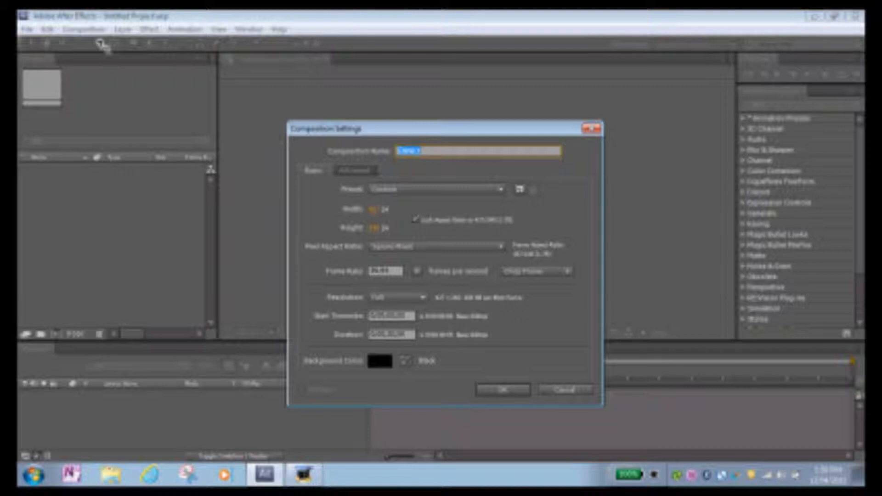
pyautogui.click(505, 387)
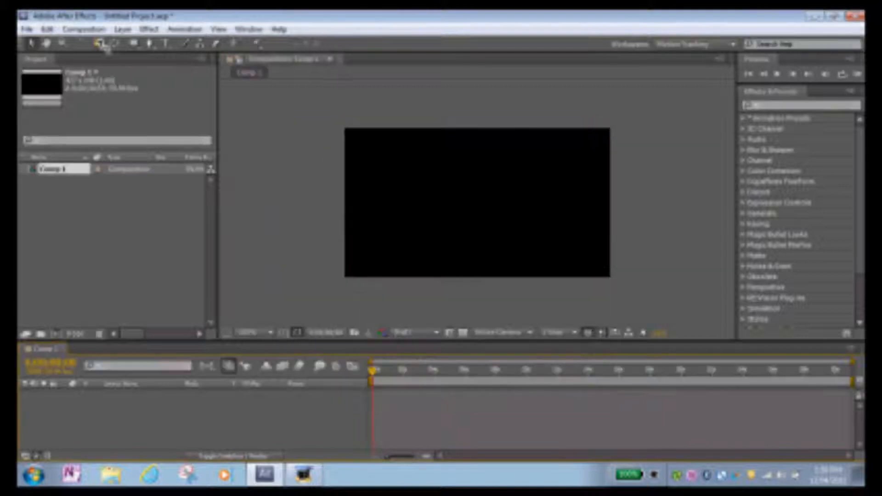
# Import sick shot.avi and drop it into Comp 1's timeline as a layer
pyautogui.click(30, 28)
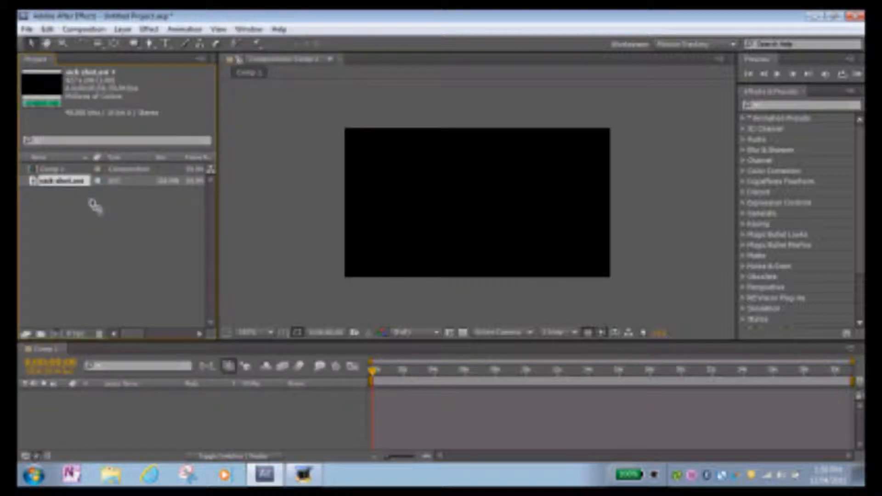
pyautogui.moveTo(63, 181); pyautogui.dragTo(477, 230)
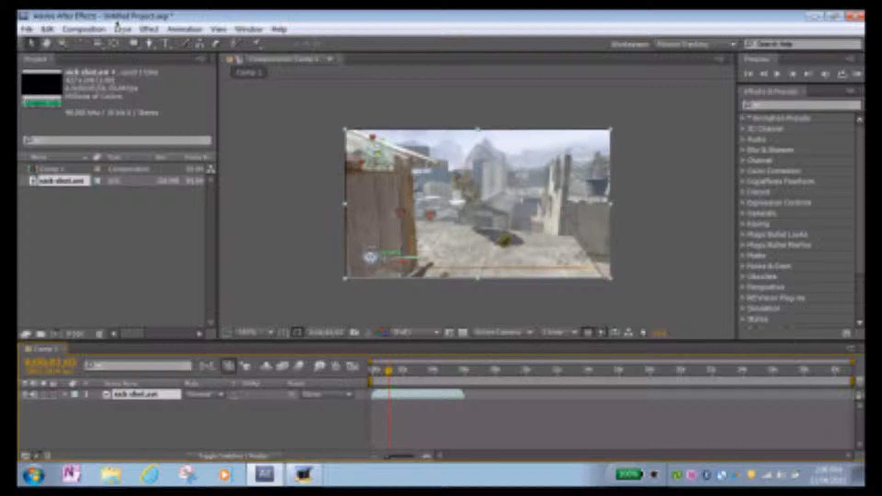
# Begin adding an adjustment layer from the Layer menu
pyautogui.click(121, 31)
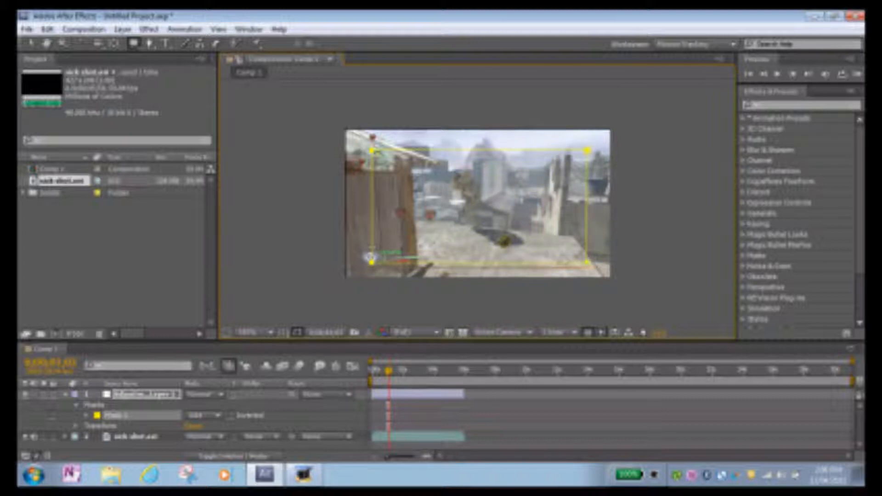
pyautogui.moveTo(564, 334)
pyautogui.write('blur')
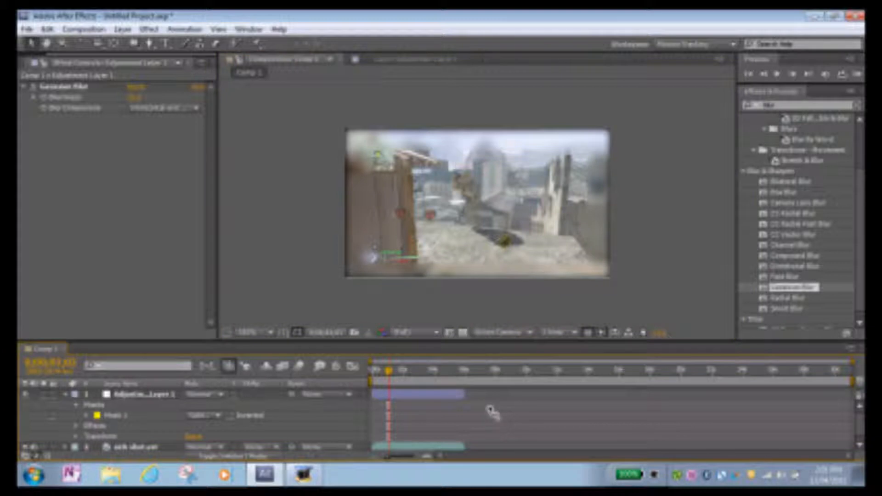
pyautogui.moveTo(483, 422)
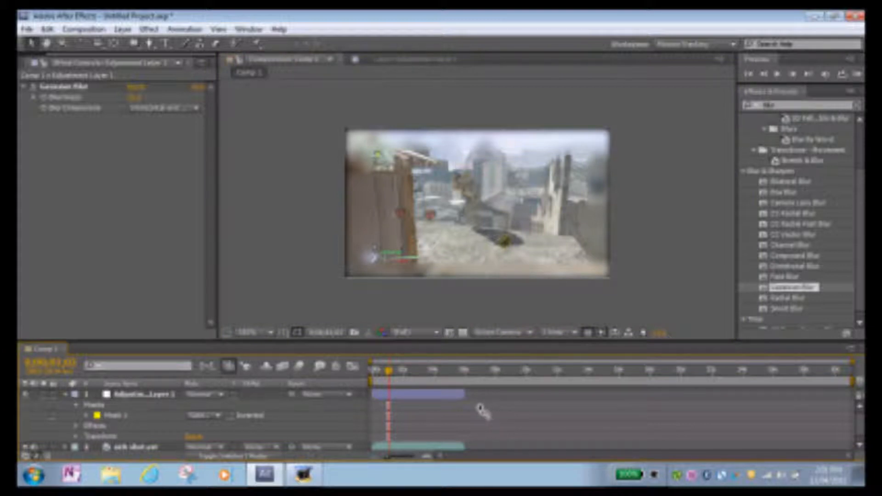
pyautogui.moveTo(375, 428)
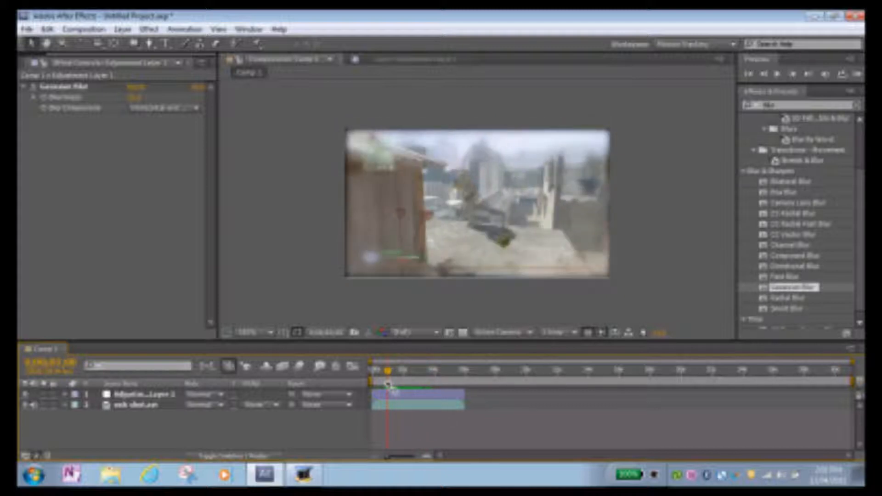
pyautogui.moveTo(389, 384)
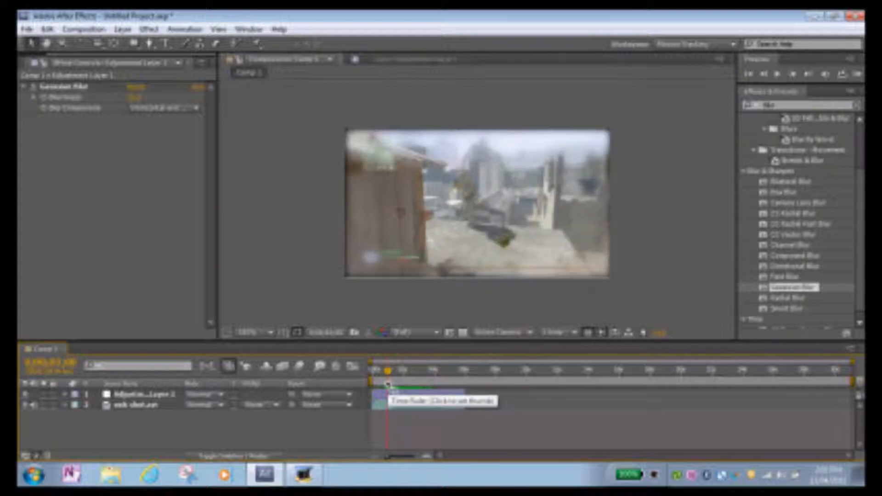